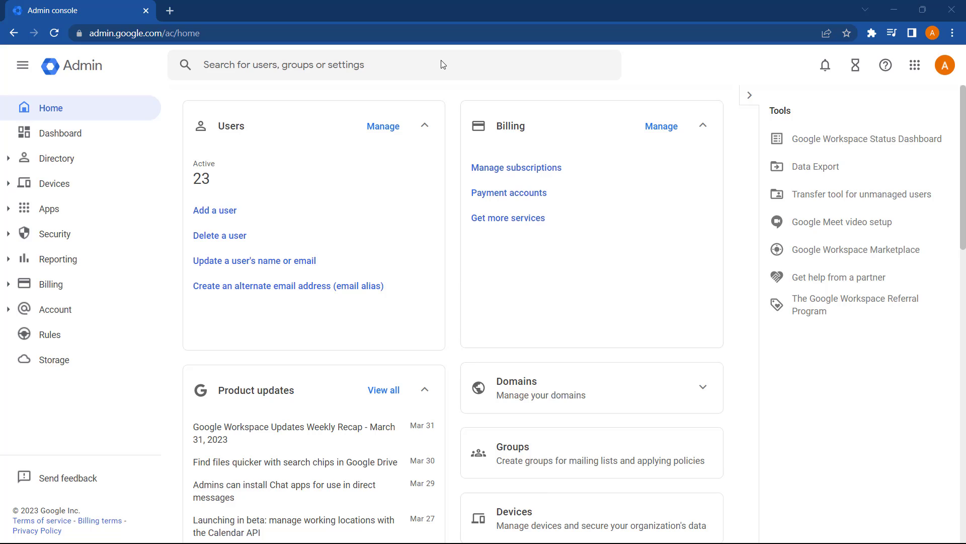
pyautogui.moveTo(372, 98)
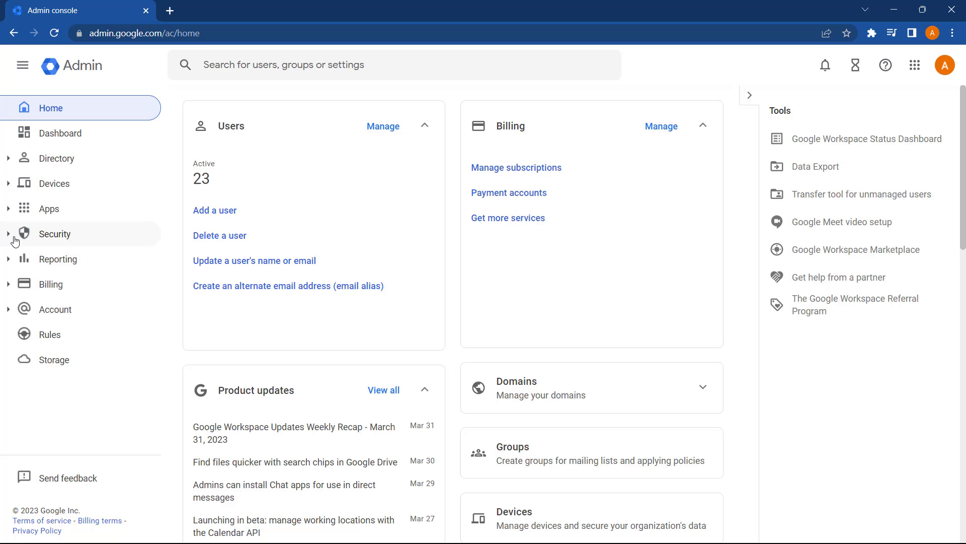
# Expand the Security section in the left navigation to reveal the Security center pages
pyautogui.click(54, 233)
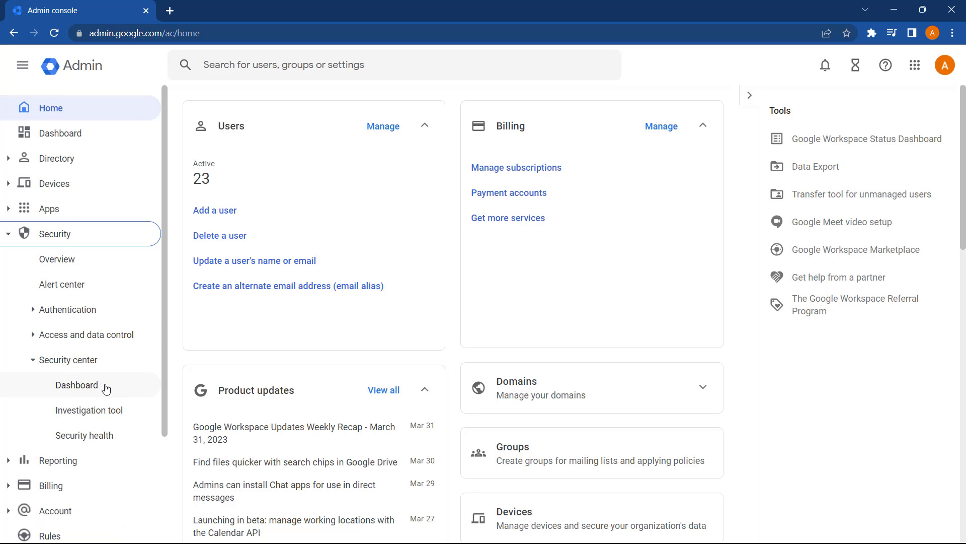
# Show the Security center Dashboard and locate the Mar 22, 2023 spike on the suspicious login attempts chart
pyautogui.click(77, 385)
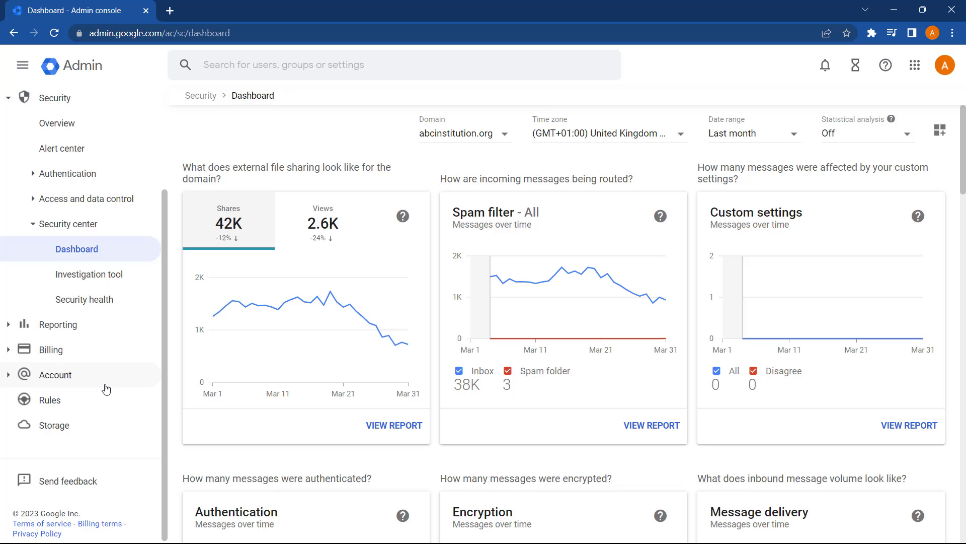
pyautogui.moveTo(175, 259)
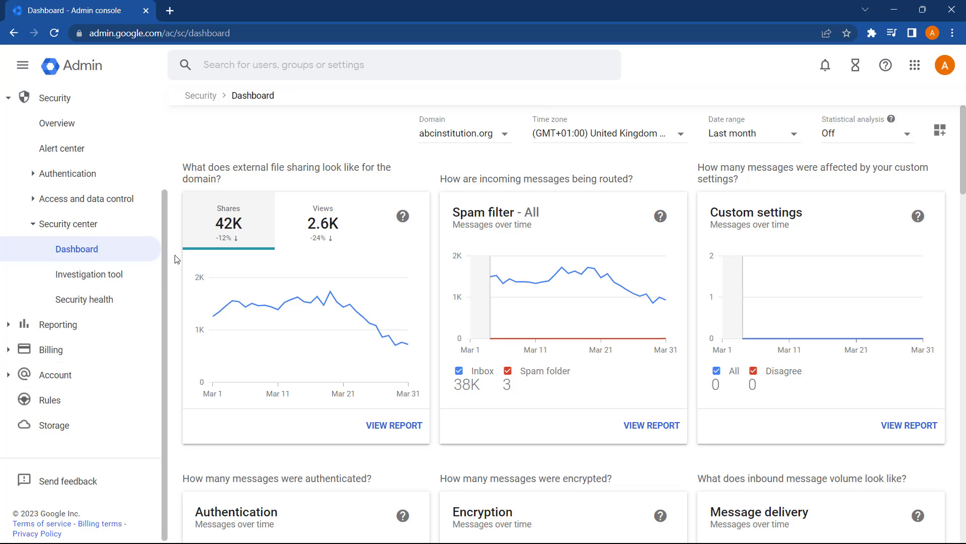
pyautogui.scroll(-3)
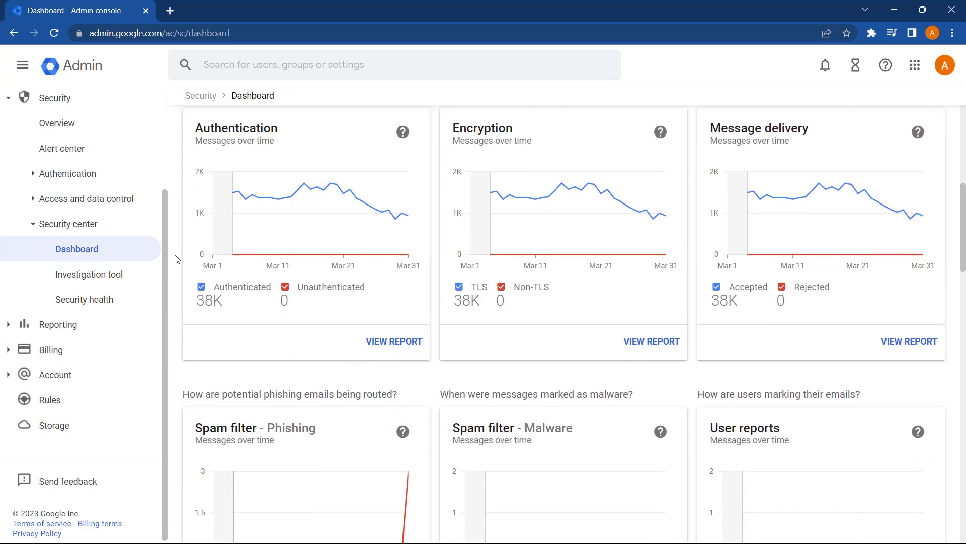
pyautogui.scroll(-3)
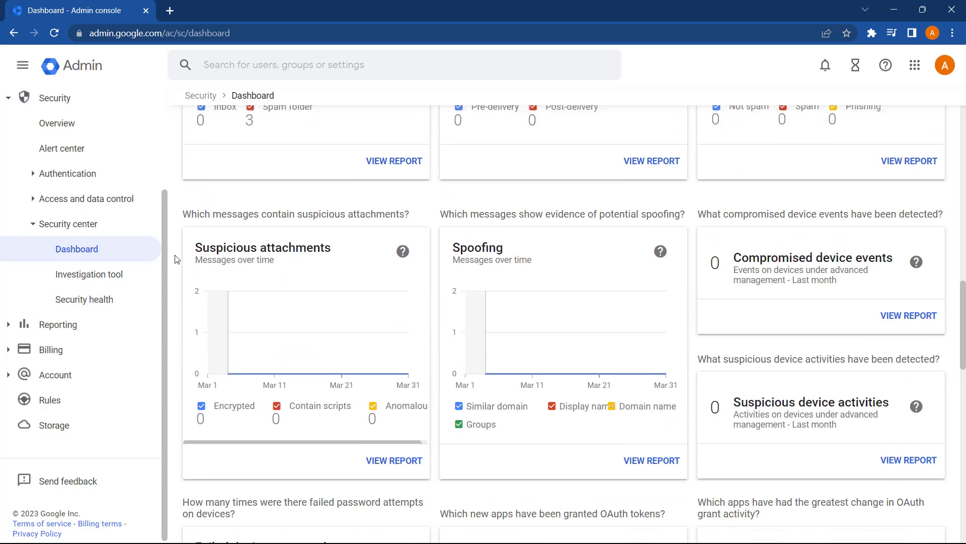
pyautogui.scroll(-3)
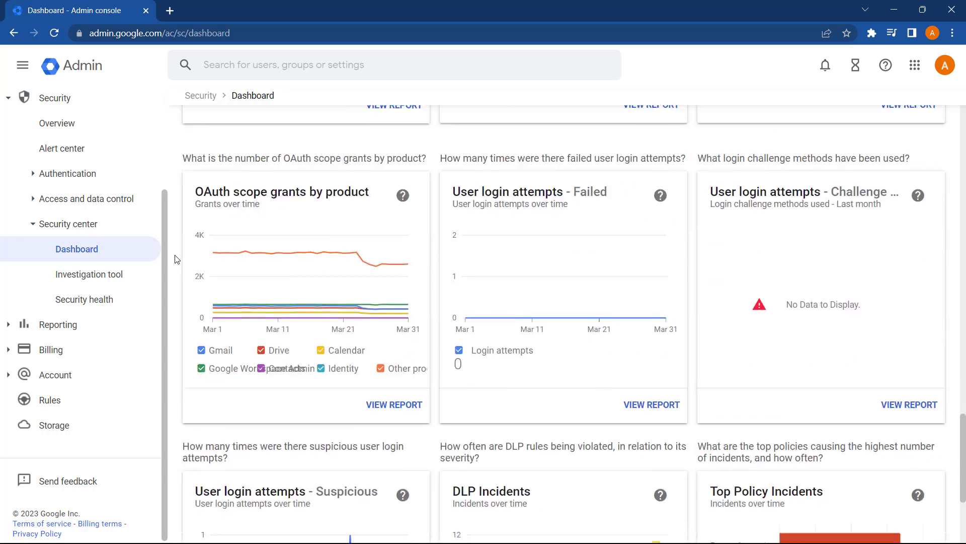
pyautogui.scroll(-3)
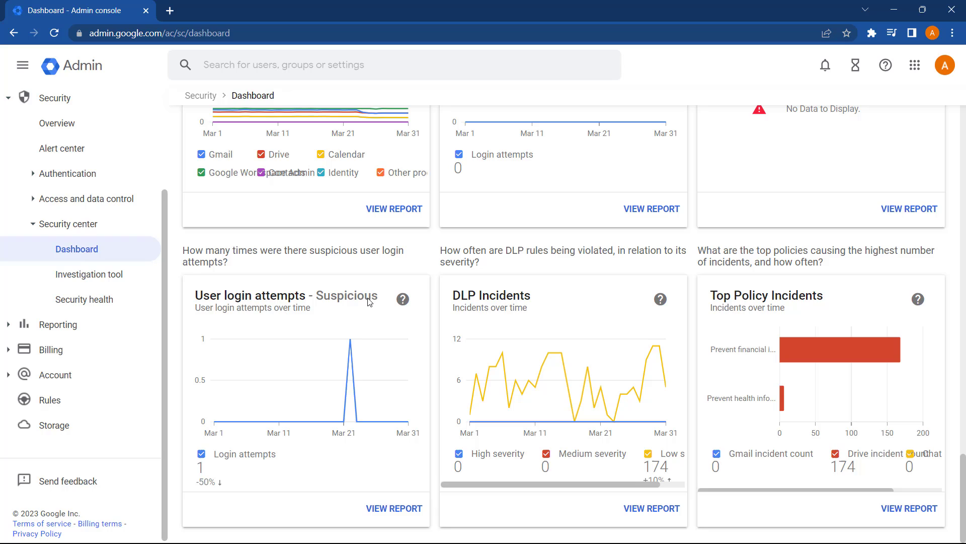
pyautogui.moveTo(350, 392)
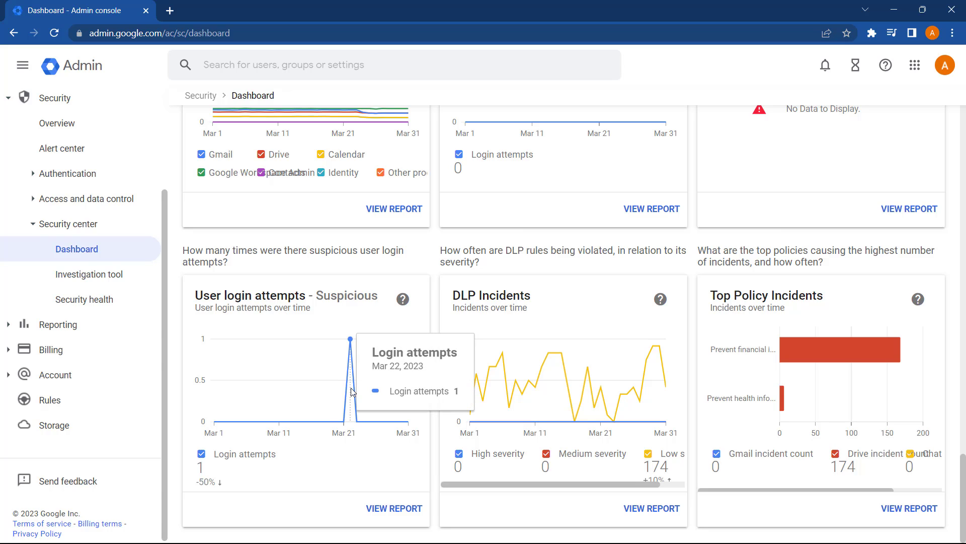
pyautogui.moveTo(349, 425)
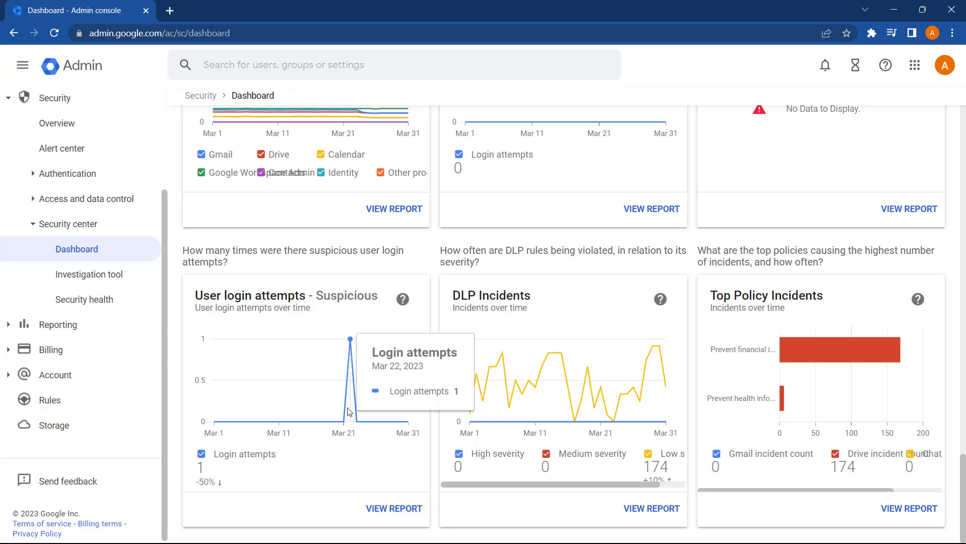
# View the full User login attempts - Suspicious report and its Users table listing the single attempt
pyautogui.click(395, 507)
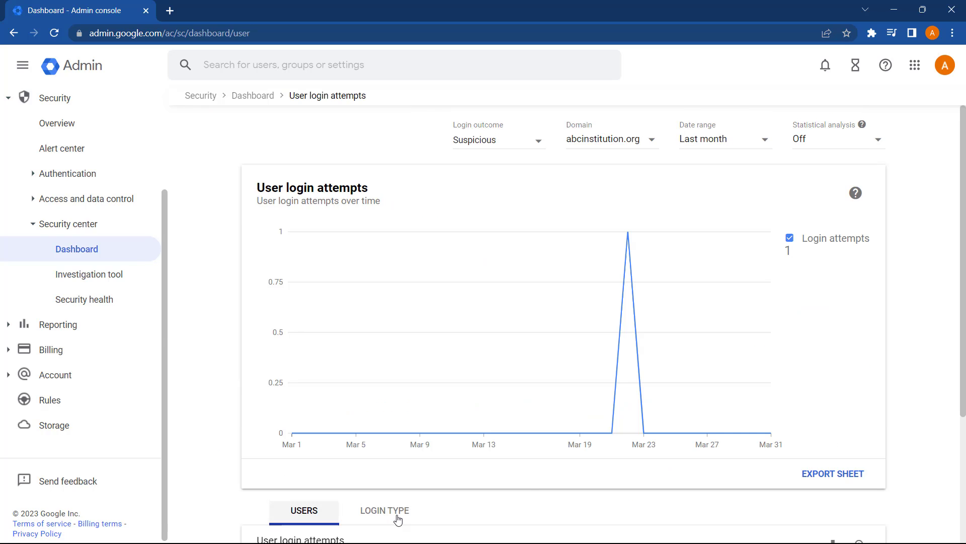
pyautogui.scroll(-3)
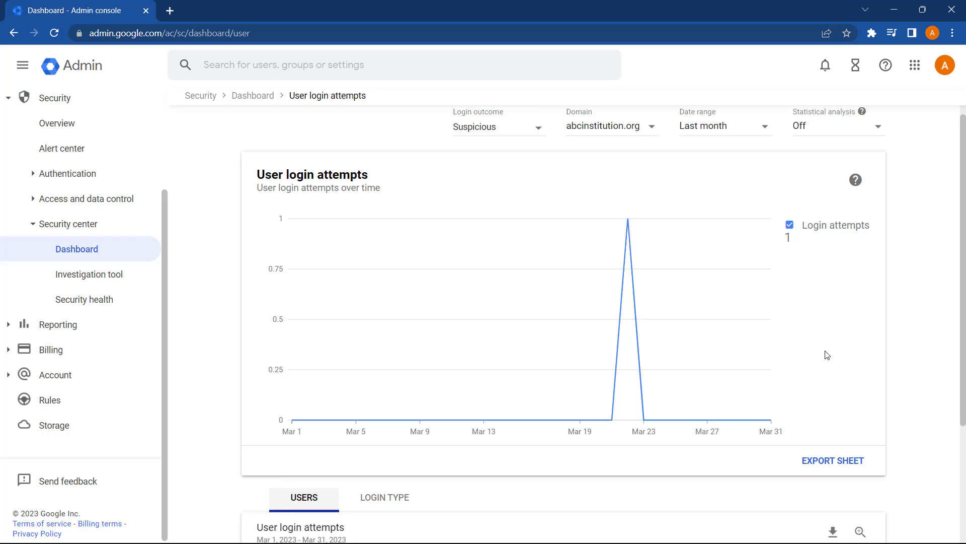
pyautogui.scroll(-3)
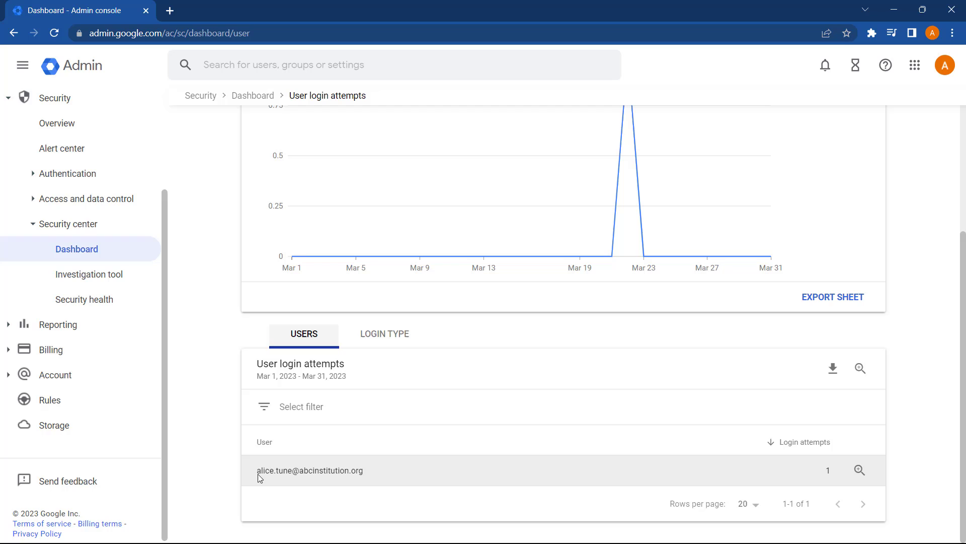
pyautogui.moveTo(557, 477)
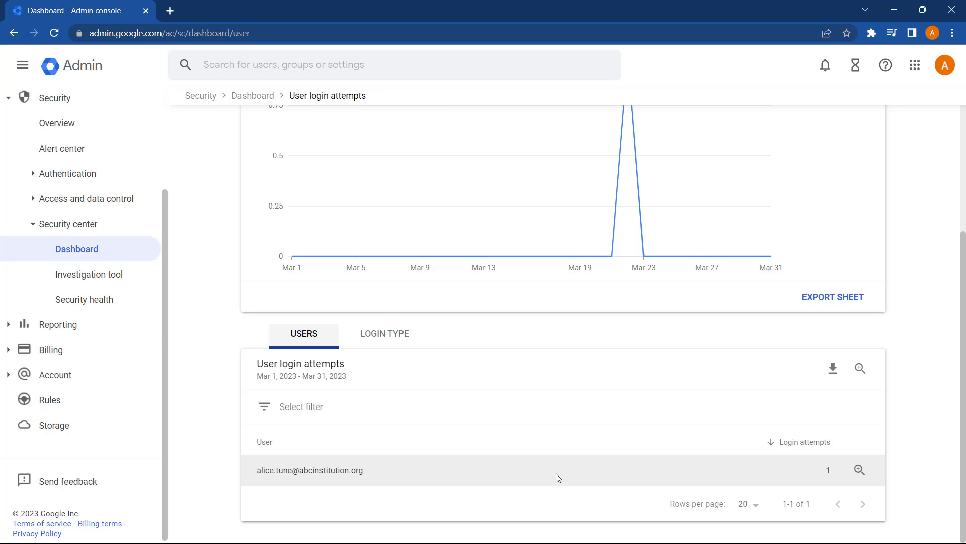
pyautogui.moveTo(860, 469)
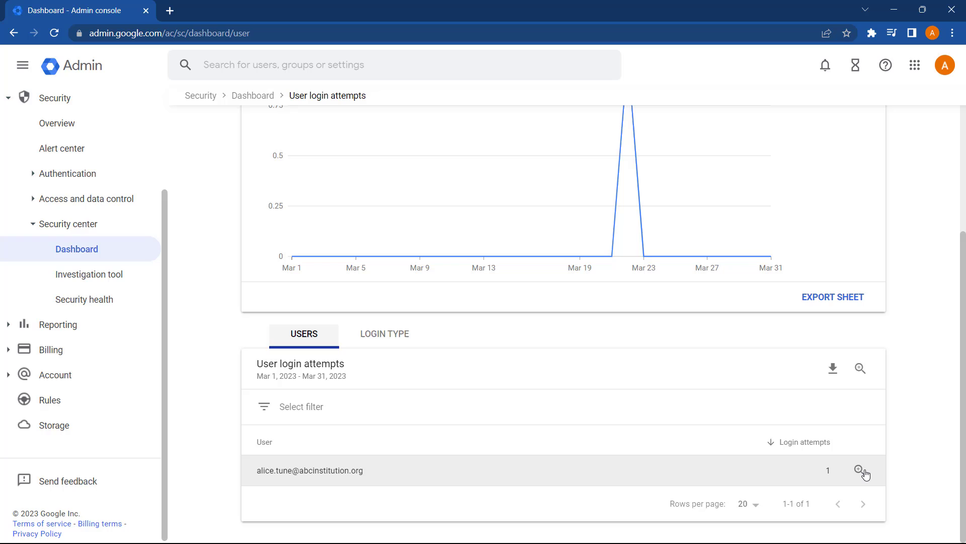
# Investigate that user's login events, showing the successful Google password login on 2023-03-22
pyautogui.click(858, 469)
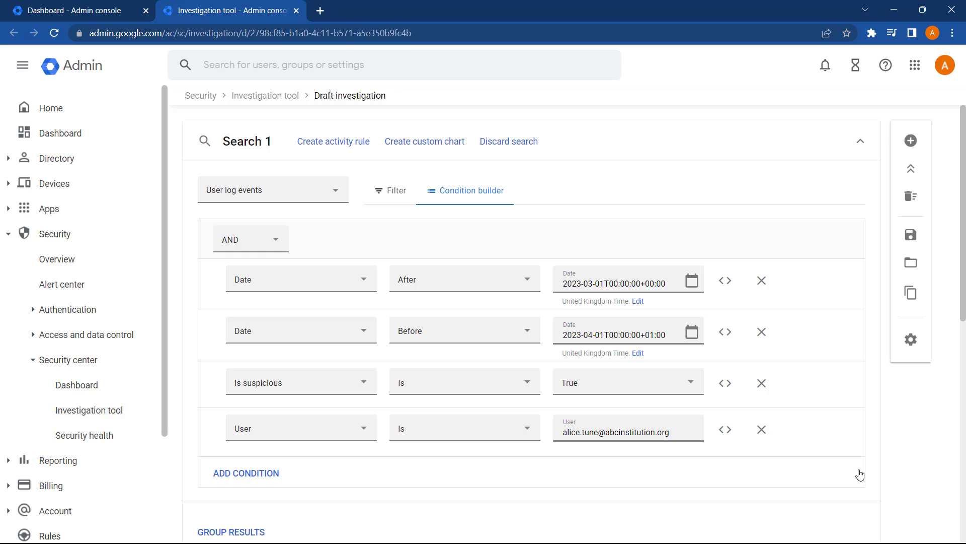
pyautogui.moveTo(793, 275)
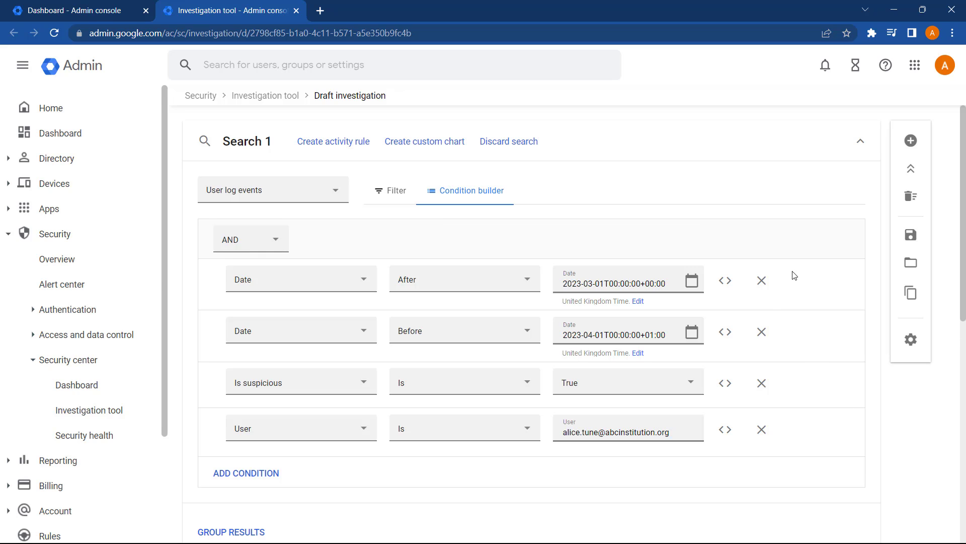
pyautogui.moveTo(795, 420)
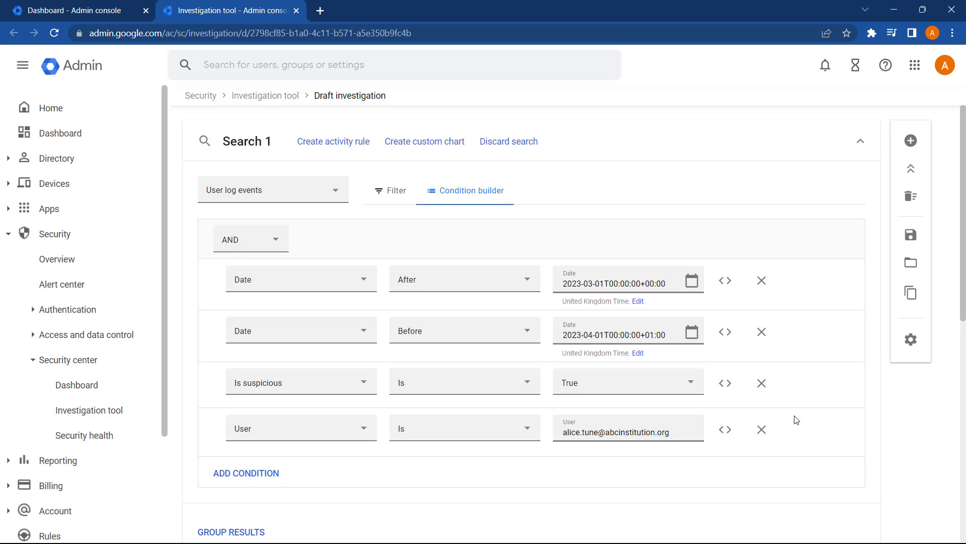
pyautogui.scroll(-3)
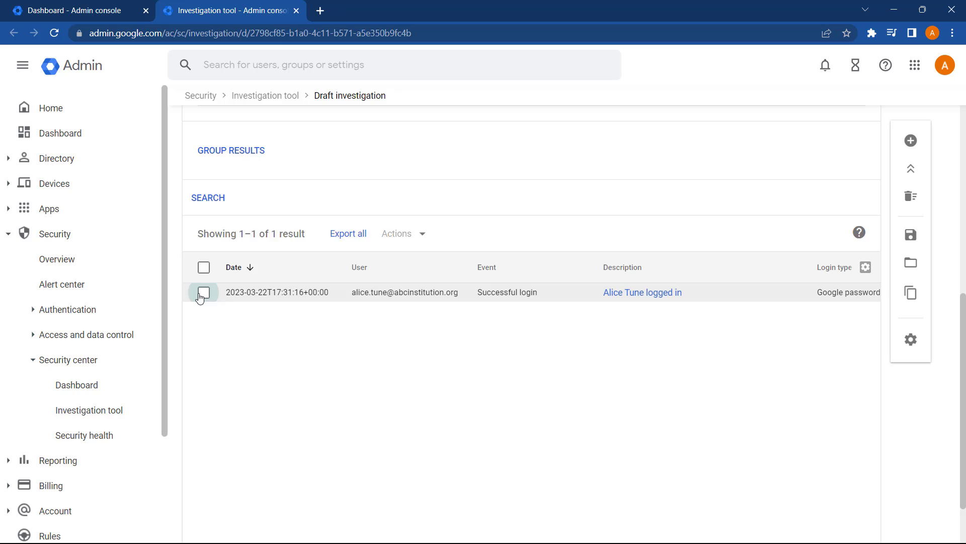
# Select the successful login result and choose Suspend user from Actions for alice.tune
pyautogui.click(204, 292)
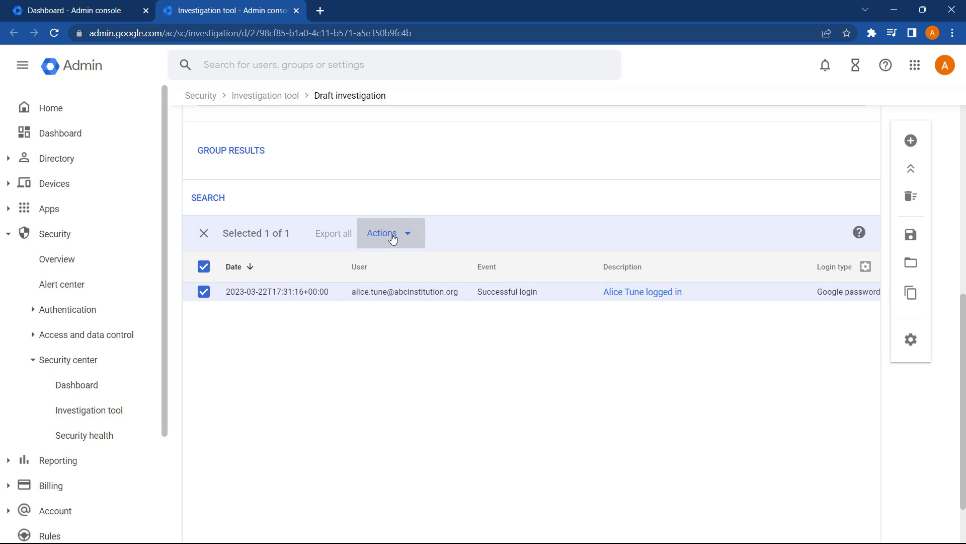
pyautogui.click(391, 234)
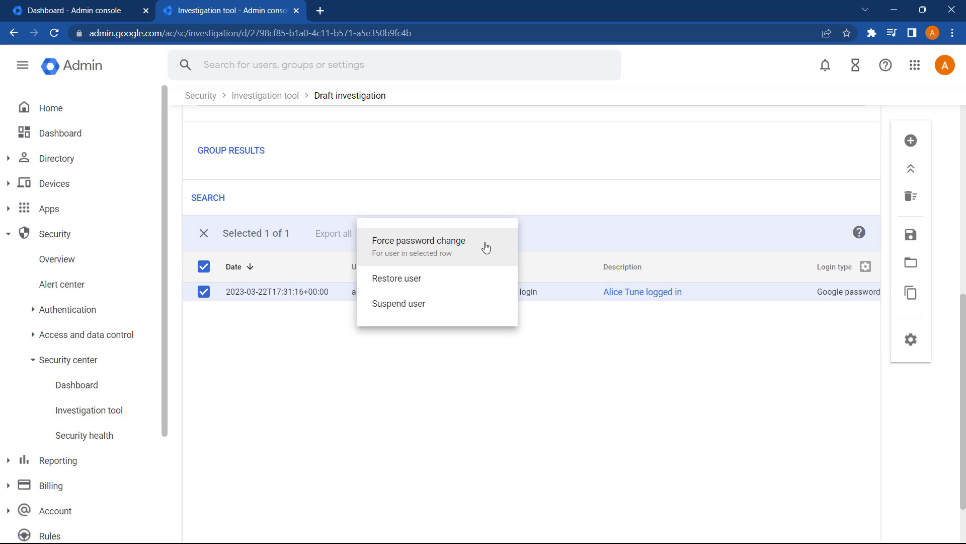
pyautogui.moveTo(489, 252)
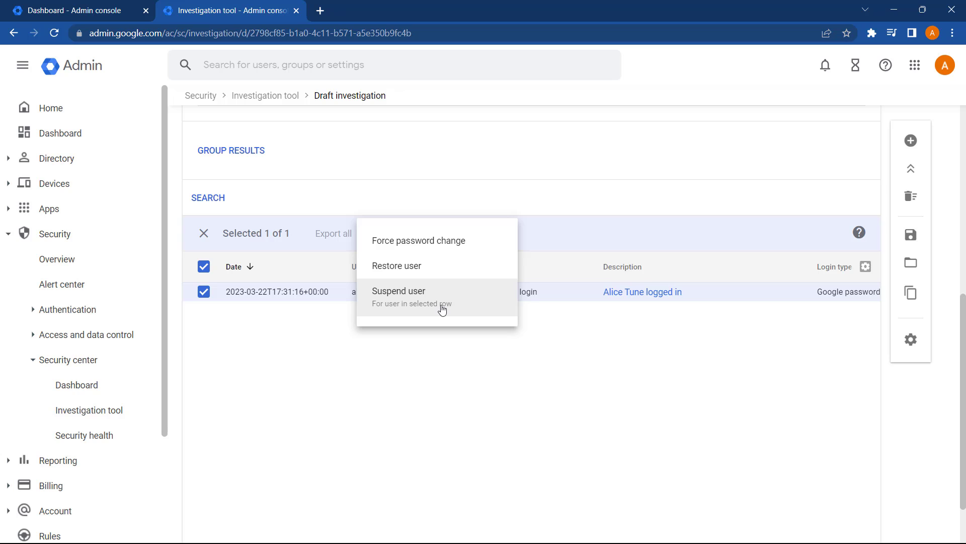
pyautogui.moveTo(466, 306)
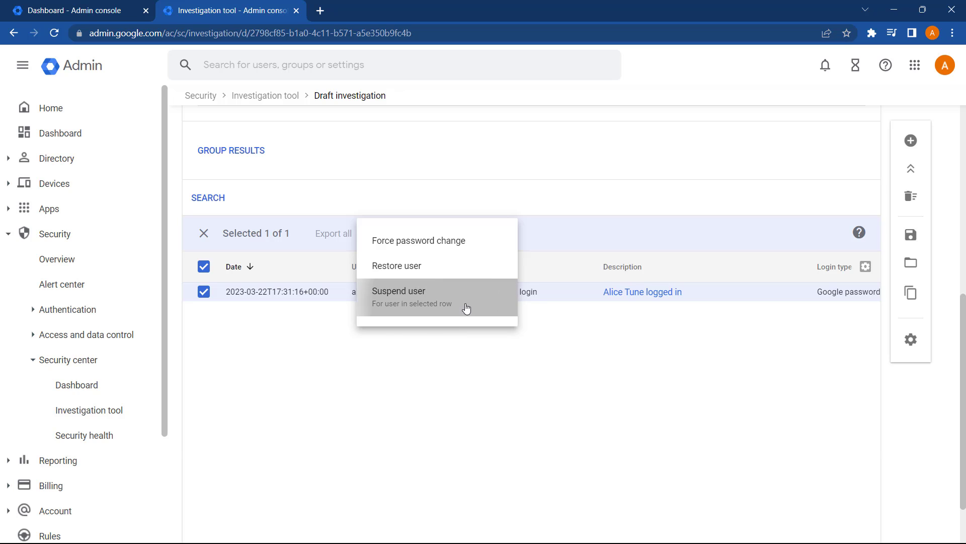
pyautogui.click(399, 290)
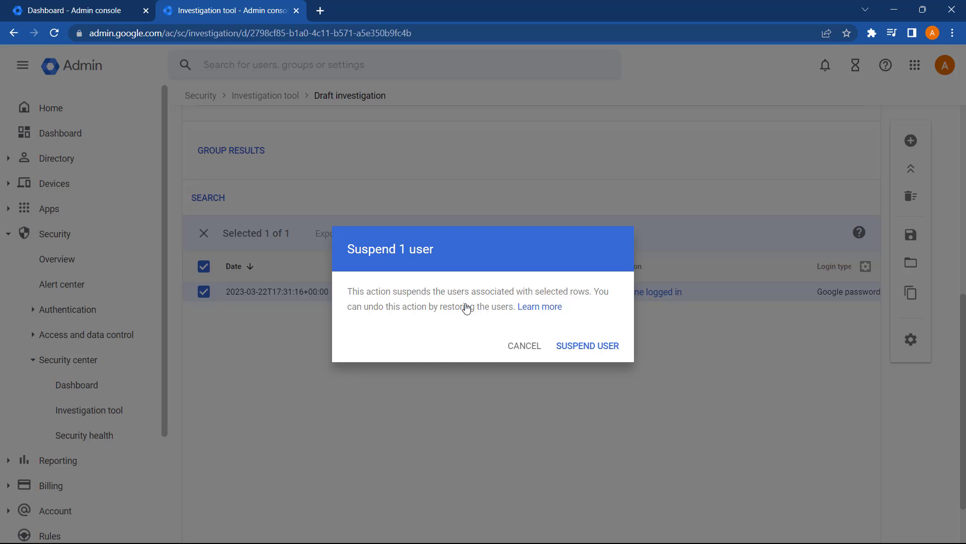
pyautogui.click(588, 346)
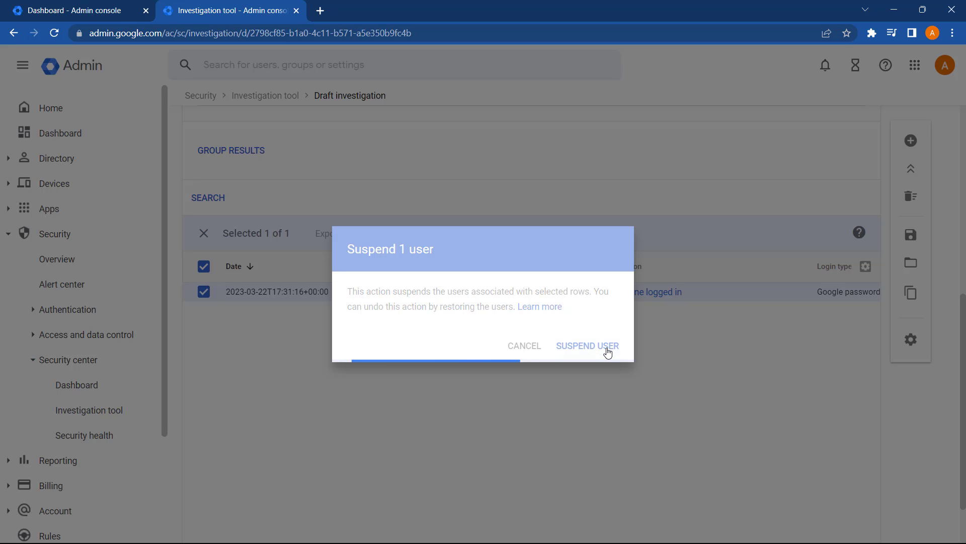
pyautogui.click(588, 346)
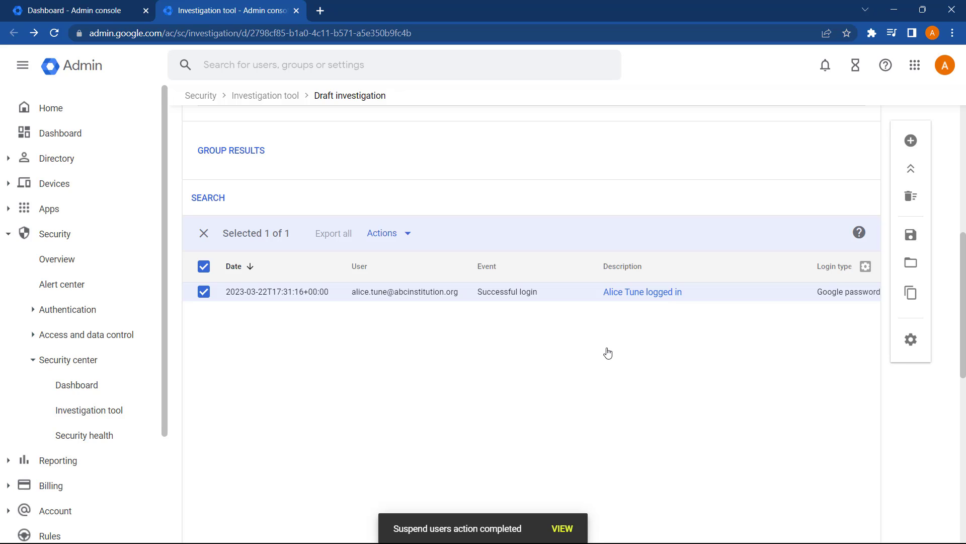
pyautogui.moveTo(412, 101)
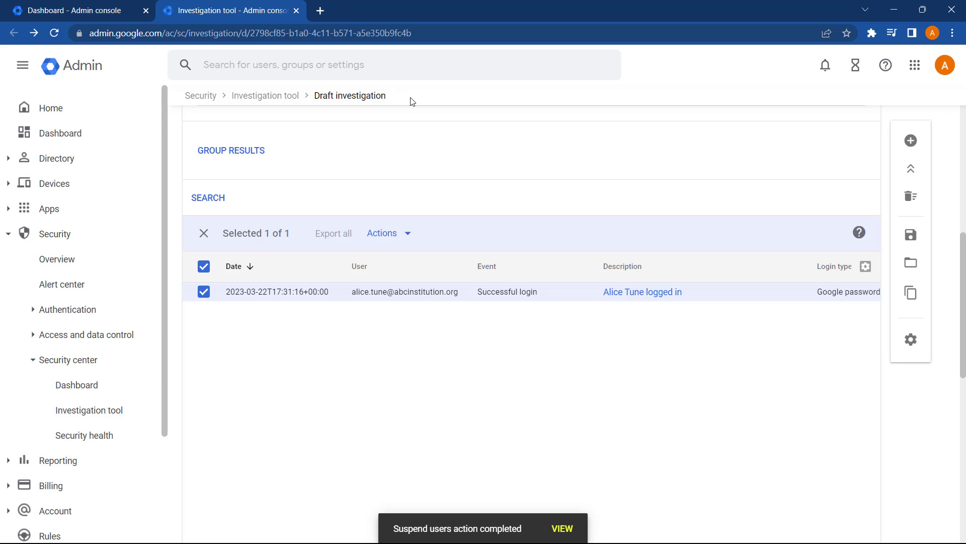